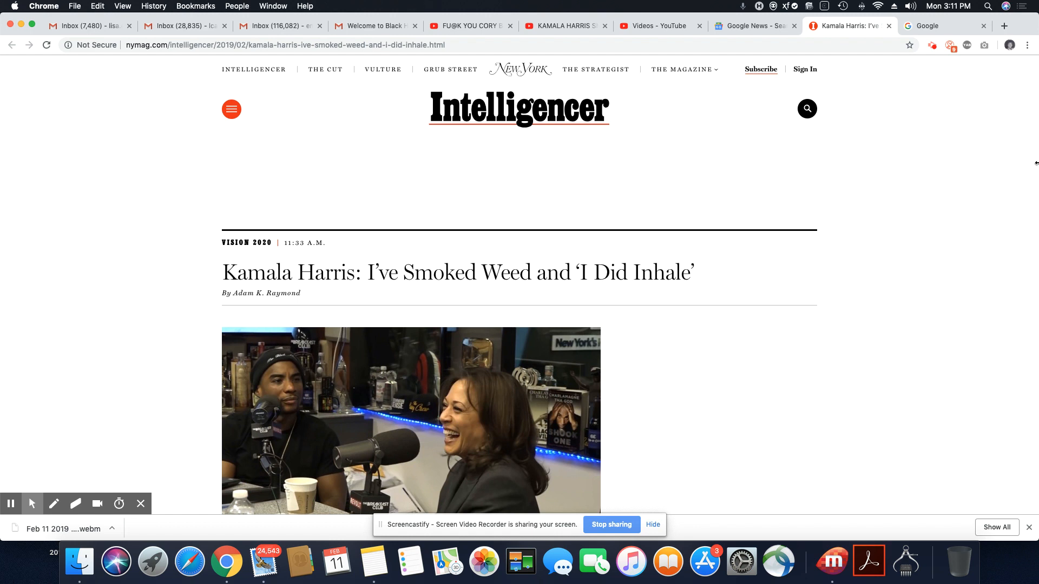
scroll(down, 3)
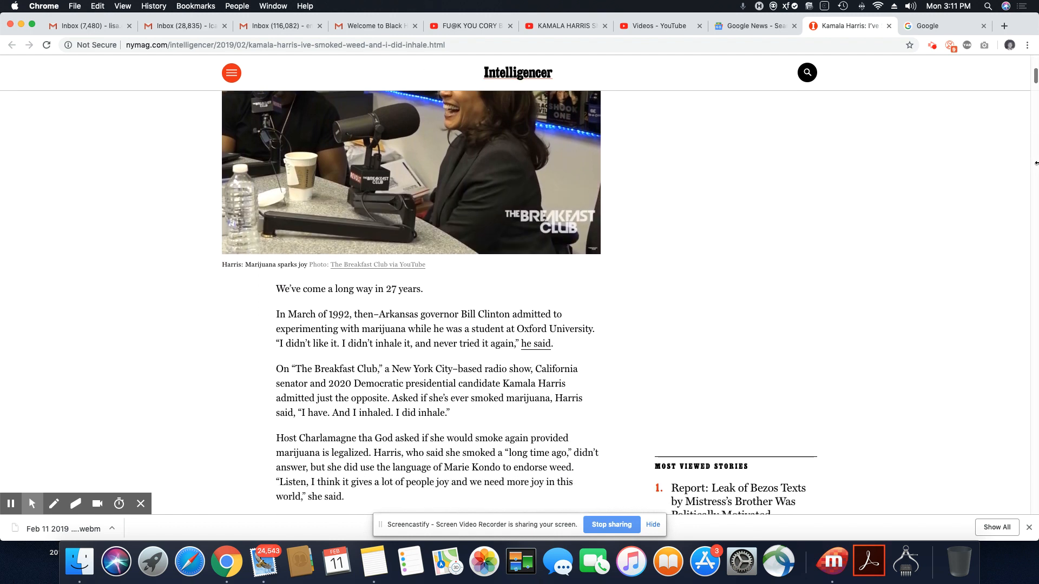
scroll(down, 3)
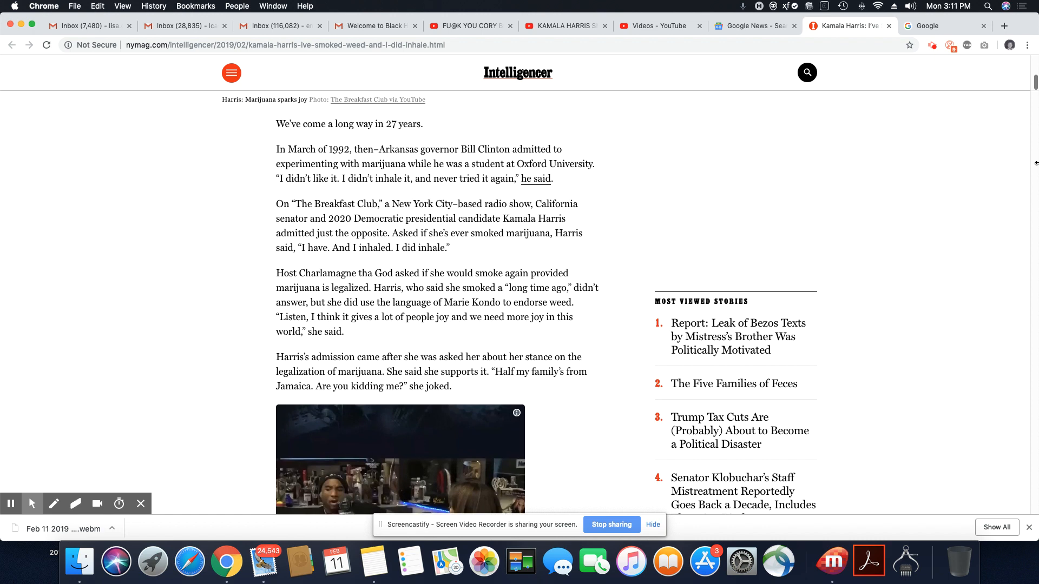
scroll(down, 3)
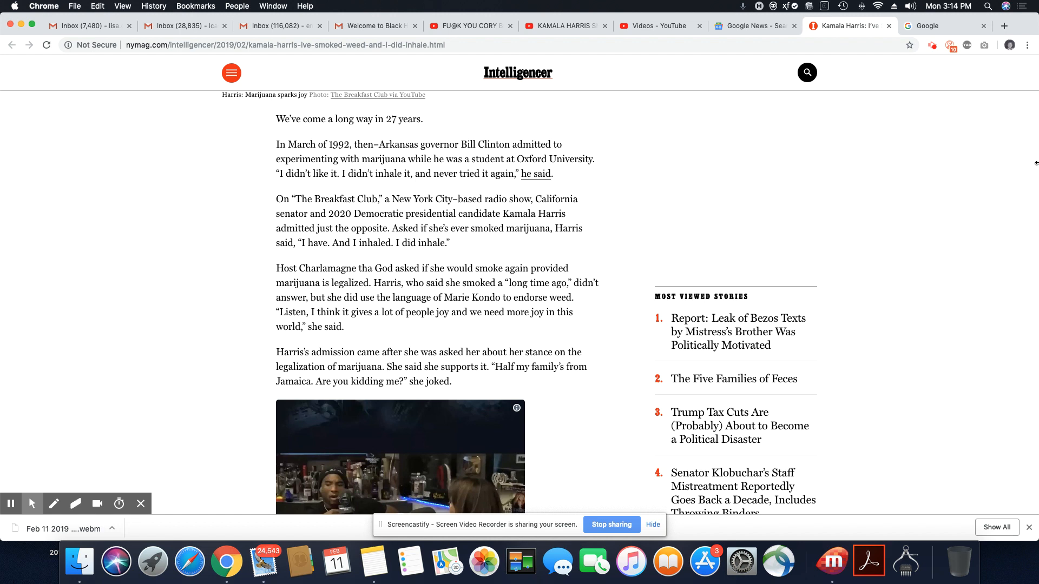
scroll(down, 3)
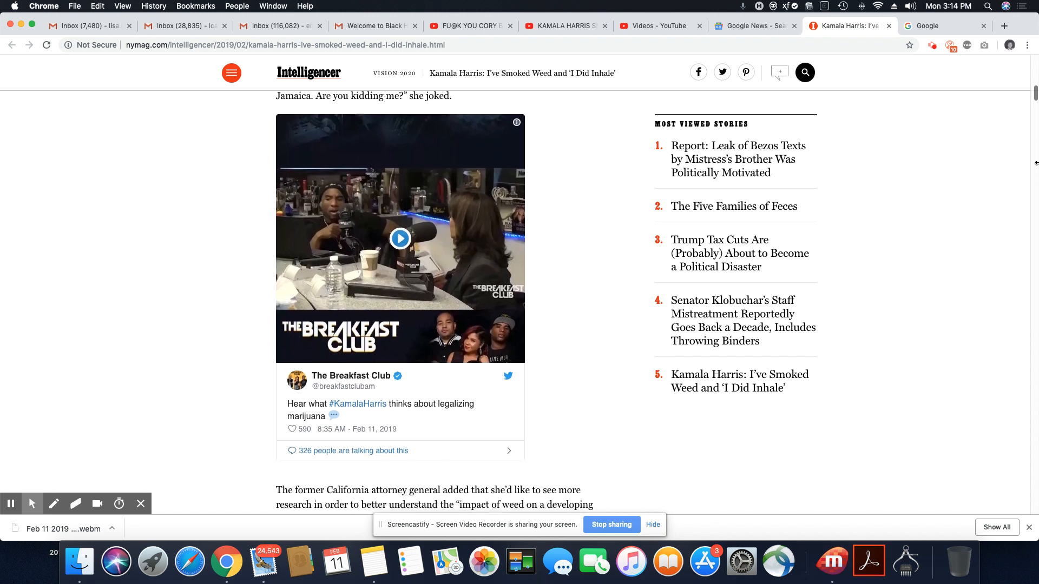
scroll(down, 3)
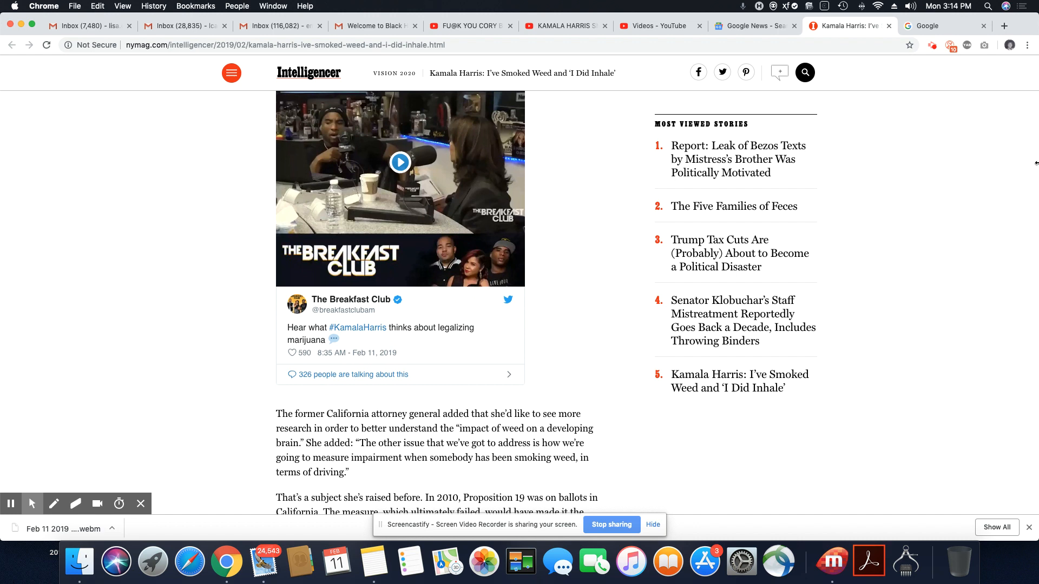
scroll(down, 3)
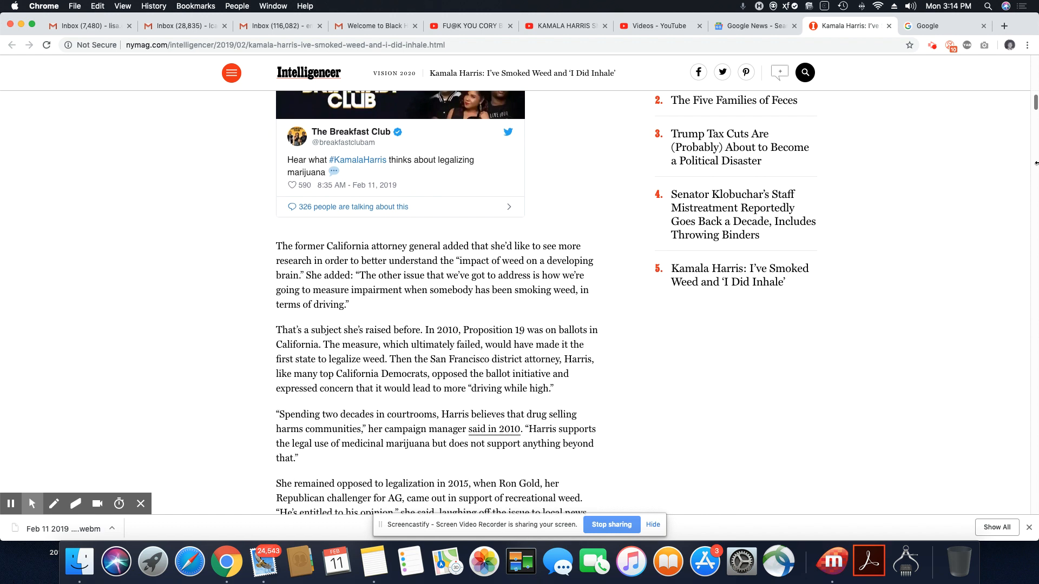
scroll(down, 3)
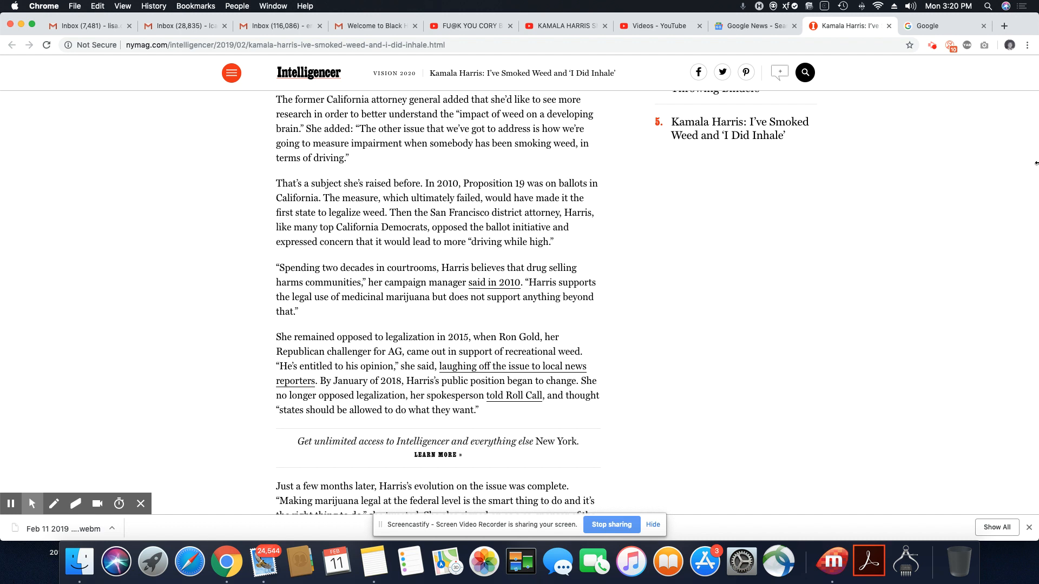
scroll(down, 3)
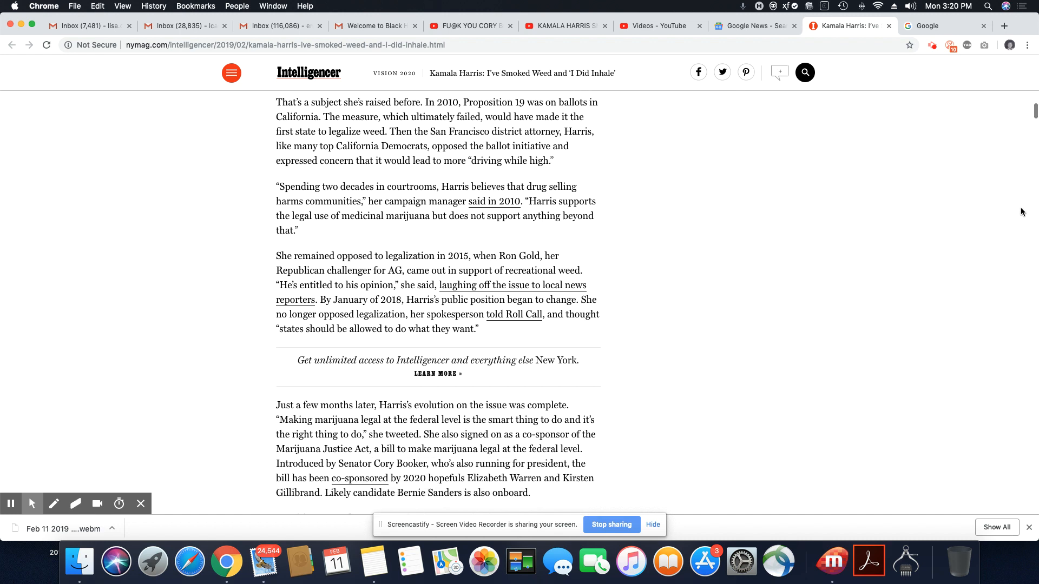
scroll(down, 3)
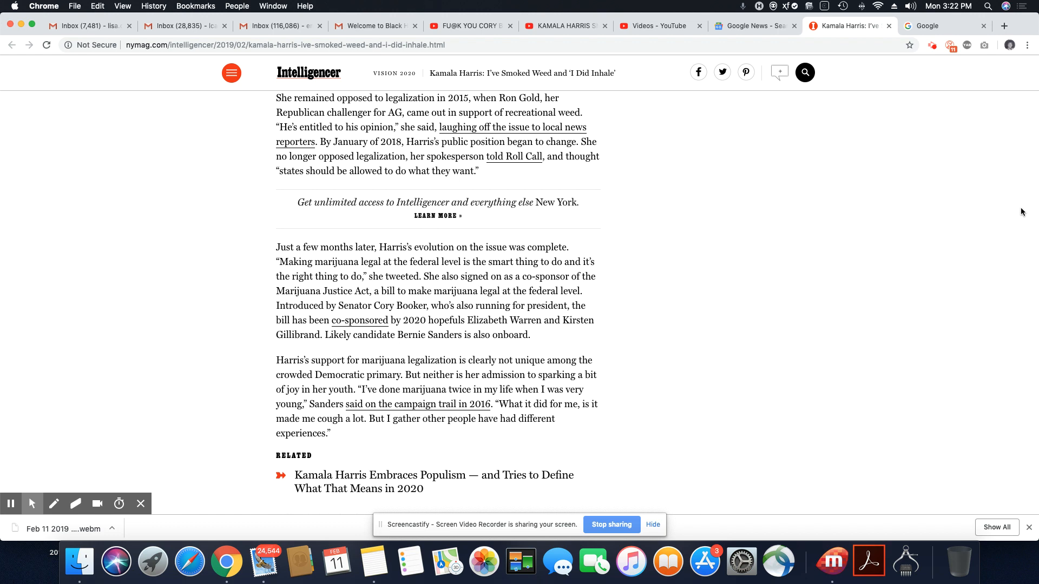
scroll(down, 3)
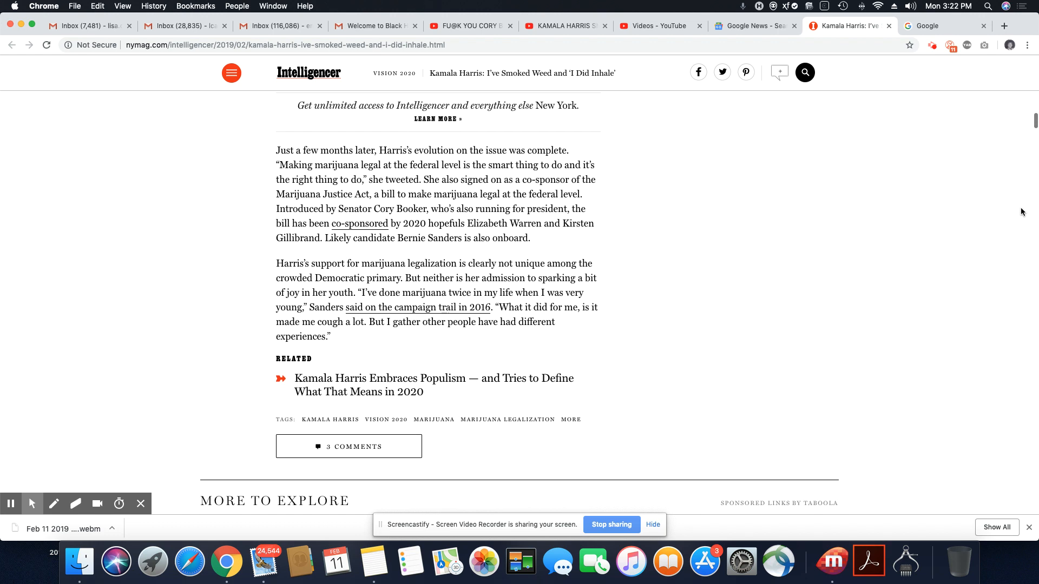
scroll(up, 3)
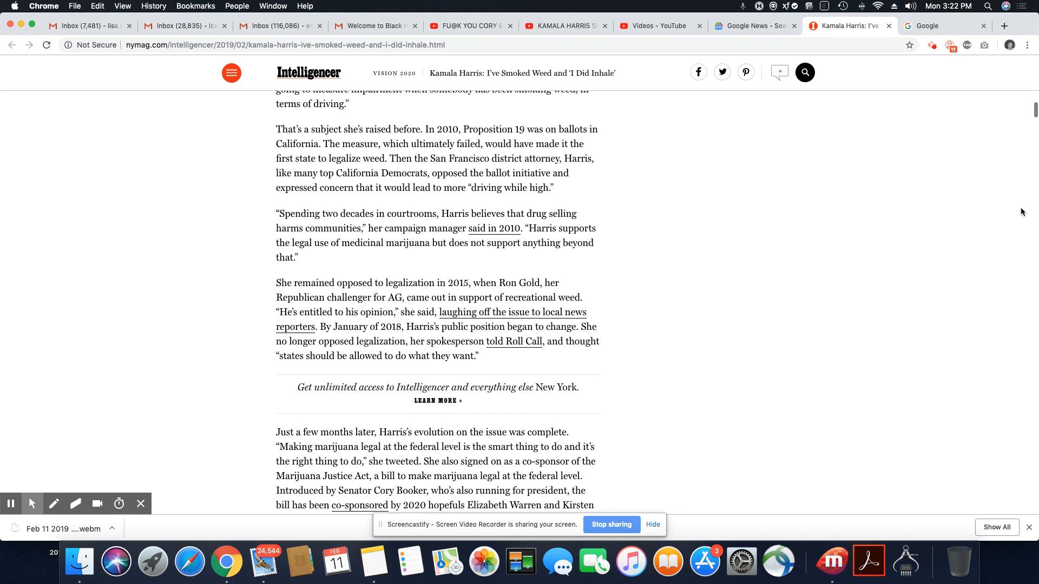
scroll(up, 3)
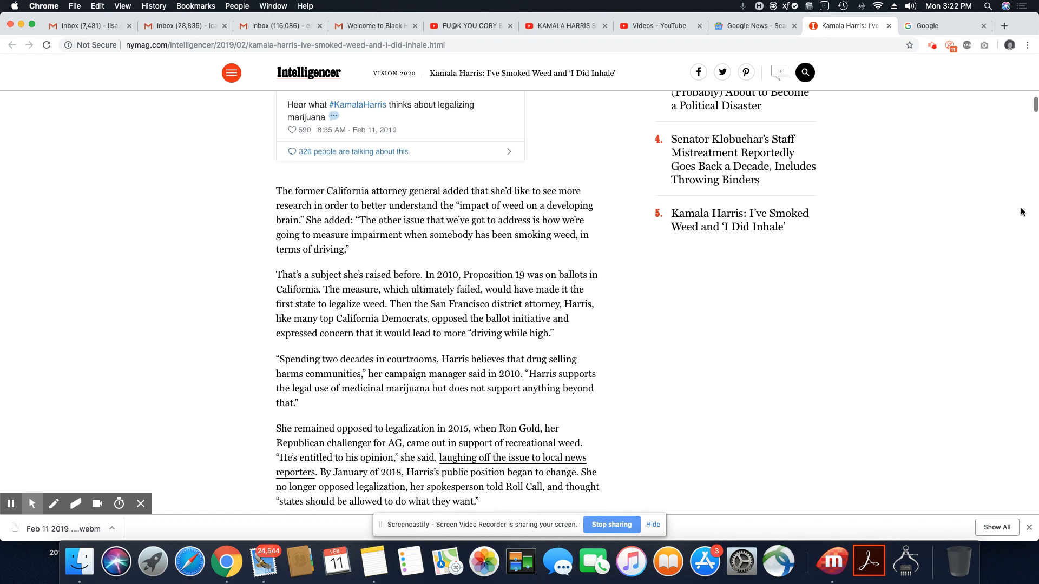
scroll(up, 3)
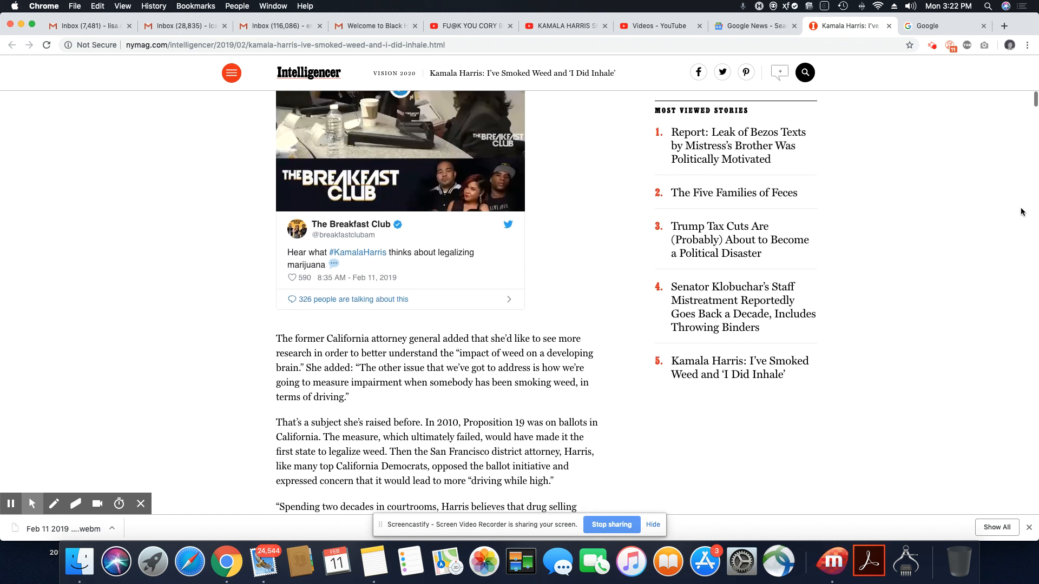
scroll(down, 3)
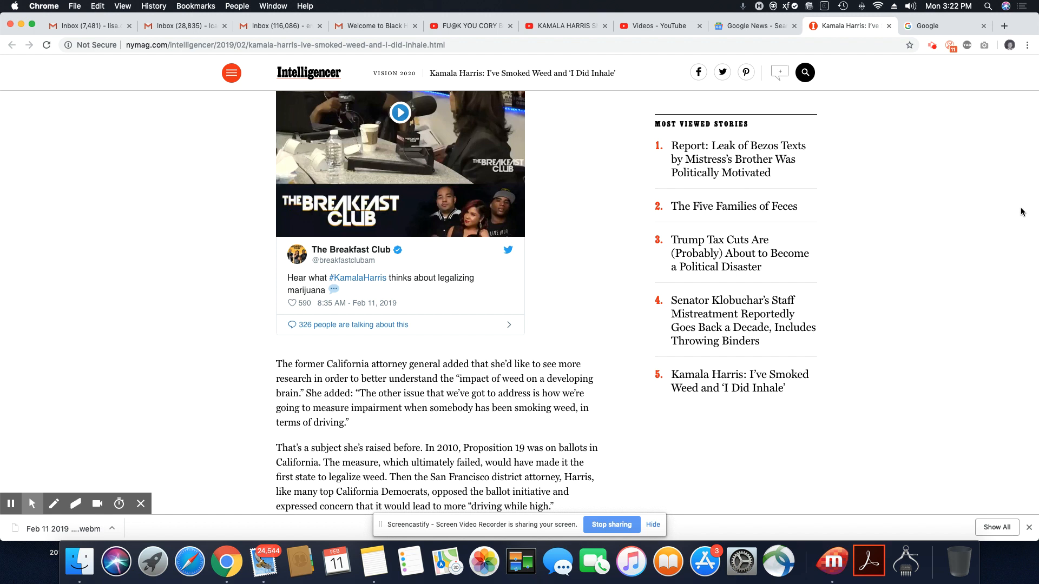
mouse_move(1003, 235)
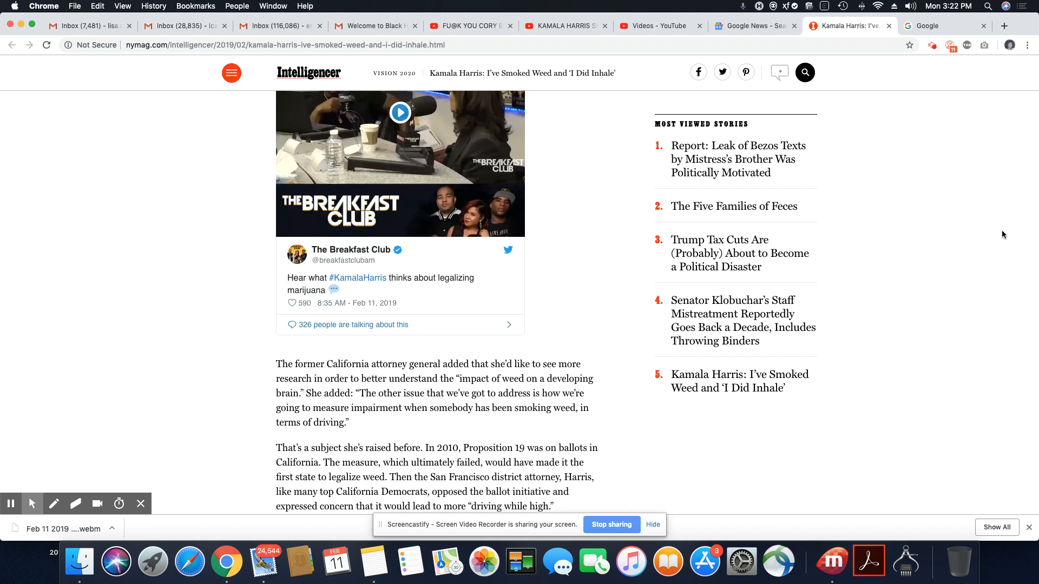
scroll(up, 3)
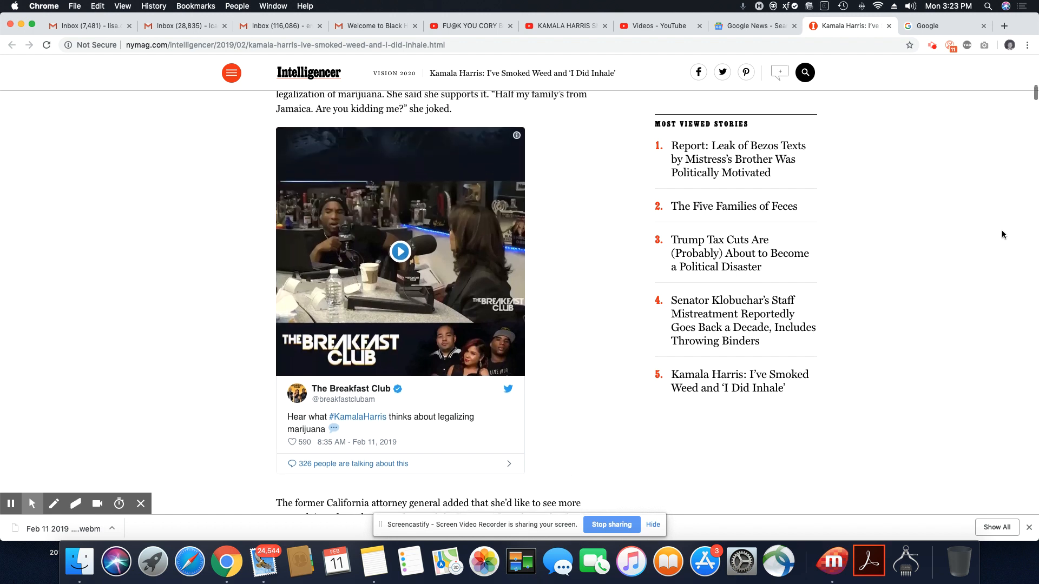
scroll(up, 3)
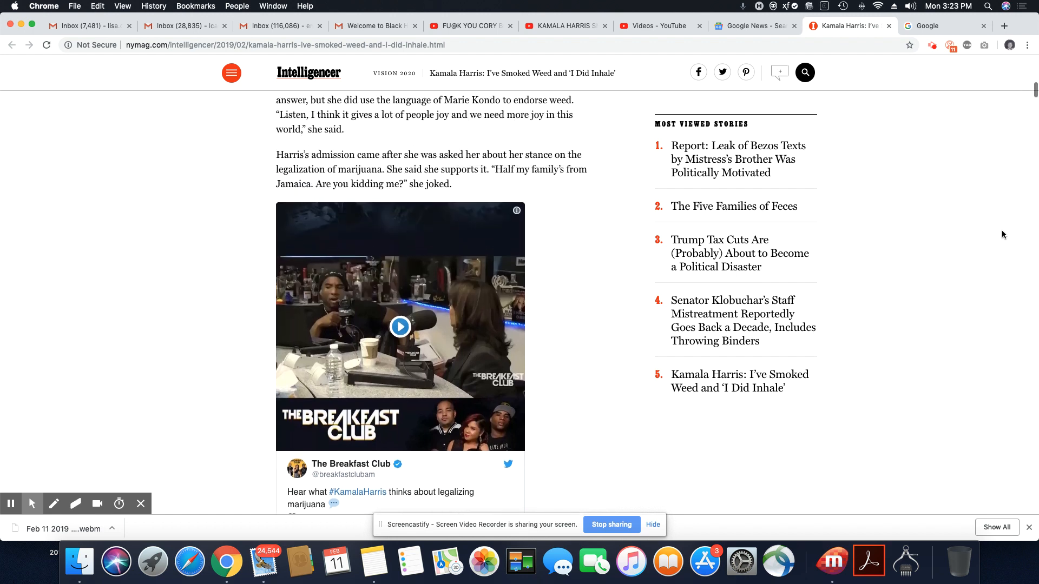
scroll(up, 3)
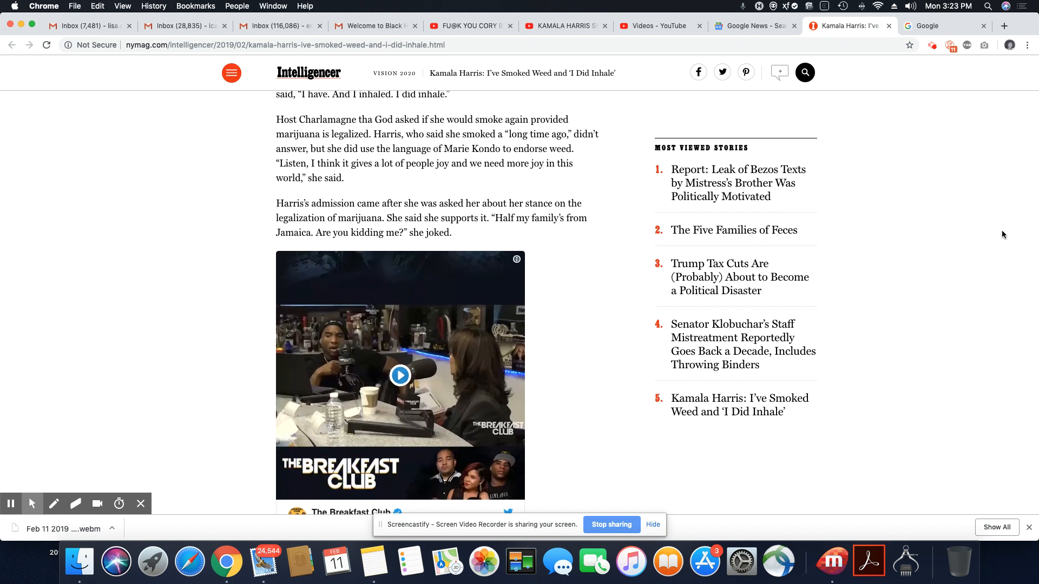
scroll(up, 3)
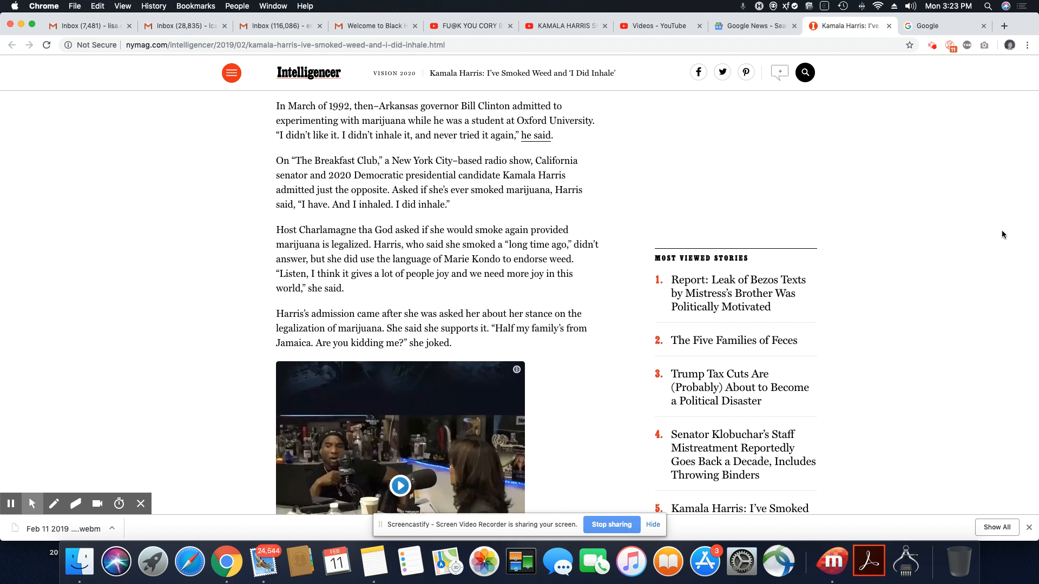
scroll(up, 3)
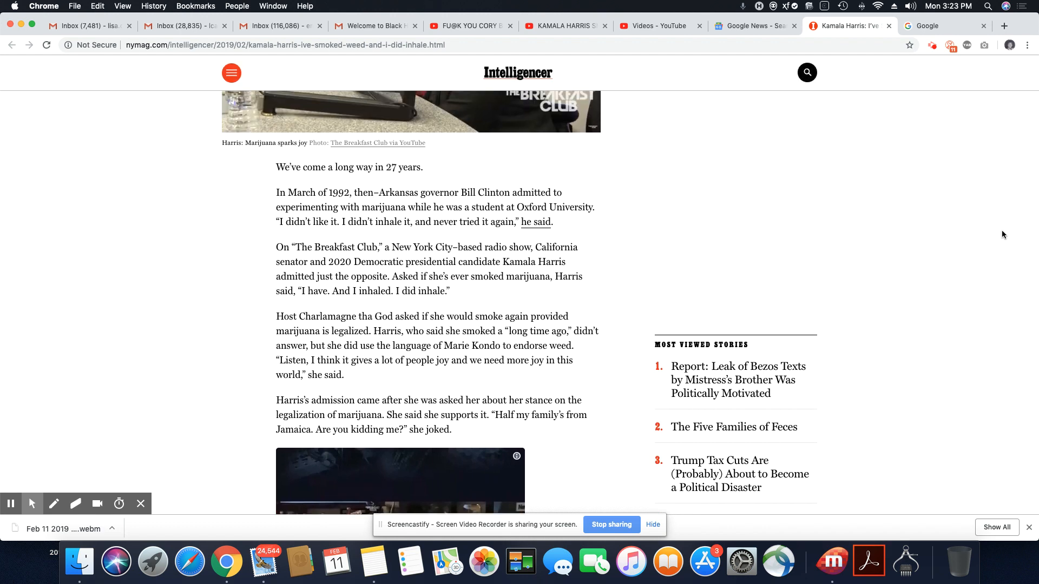
scroll(up, 3)
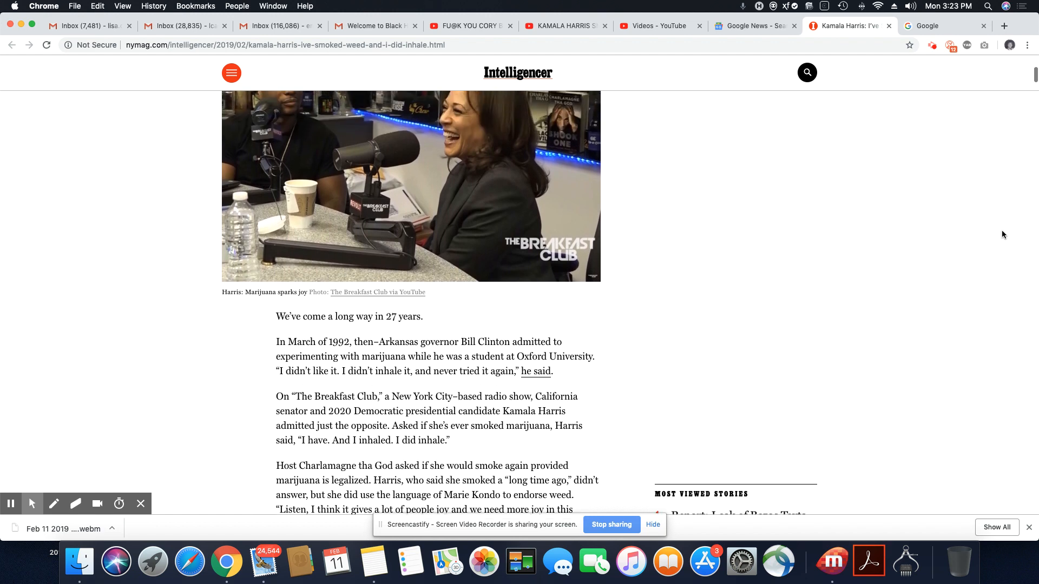
scroll(up, 3)
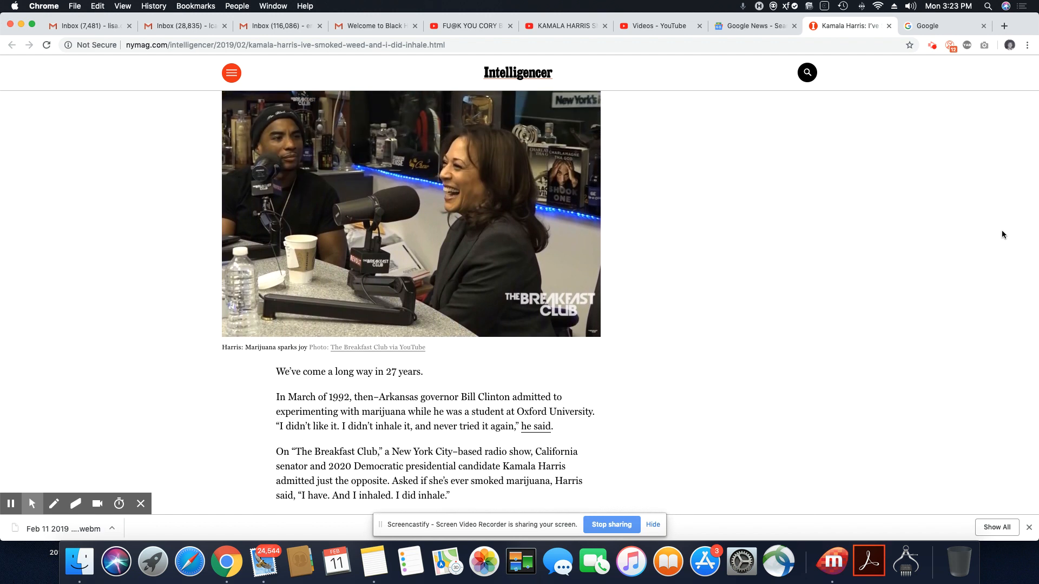
scroll(up, 3)
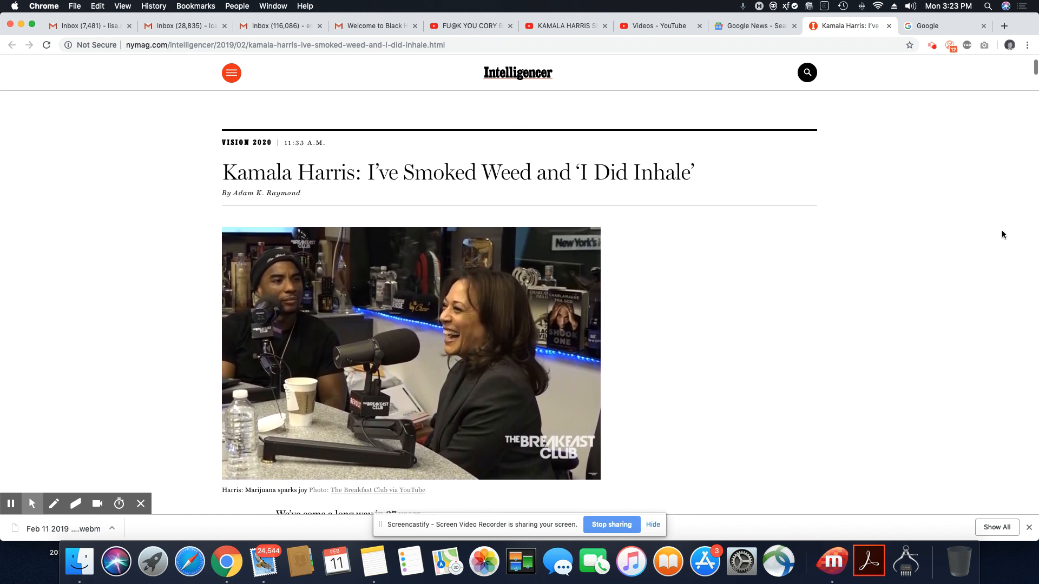
scroll(down, 3)
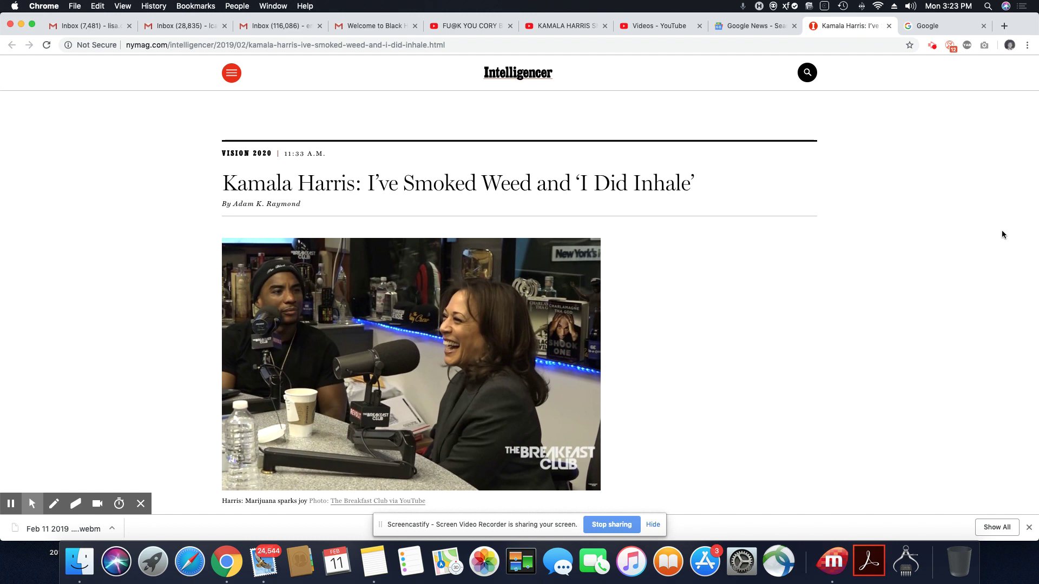